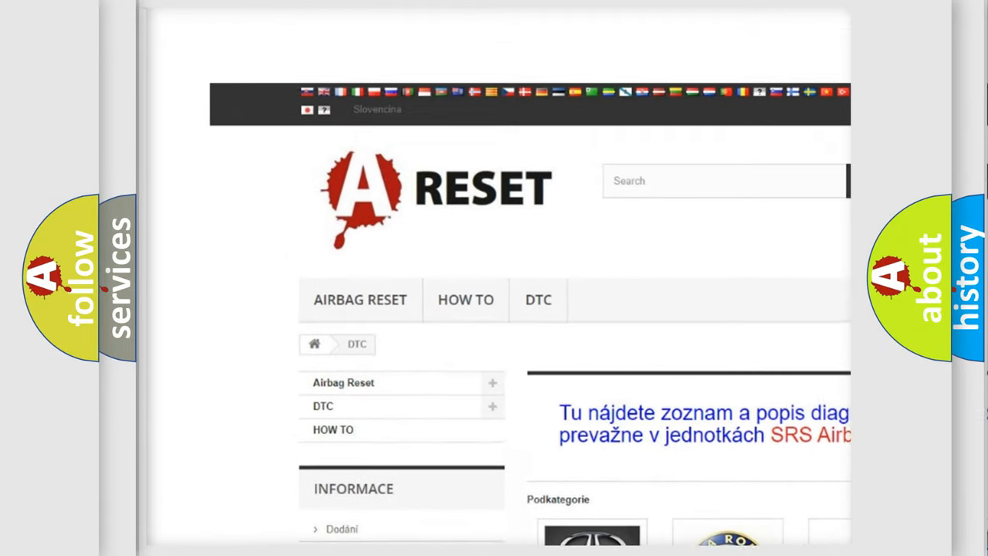
# Step: Browse the DTC catalogue and open the ALFA ROMEO code list, scrolling through its subcategories
pyautogui.scroll(-3)
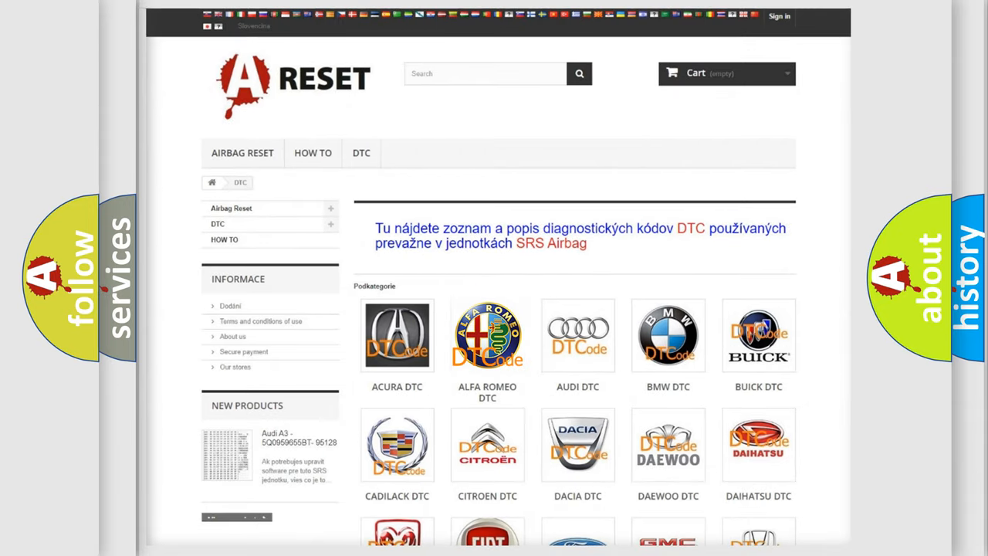
pyautogui.click(487, 335)
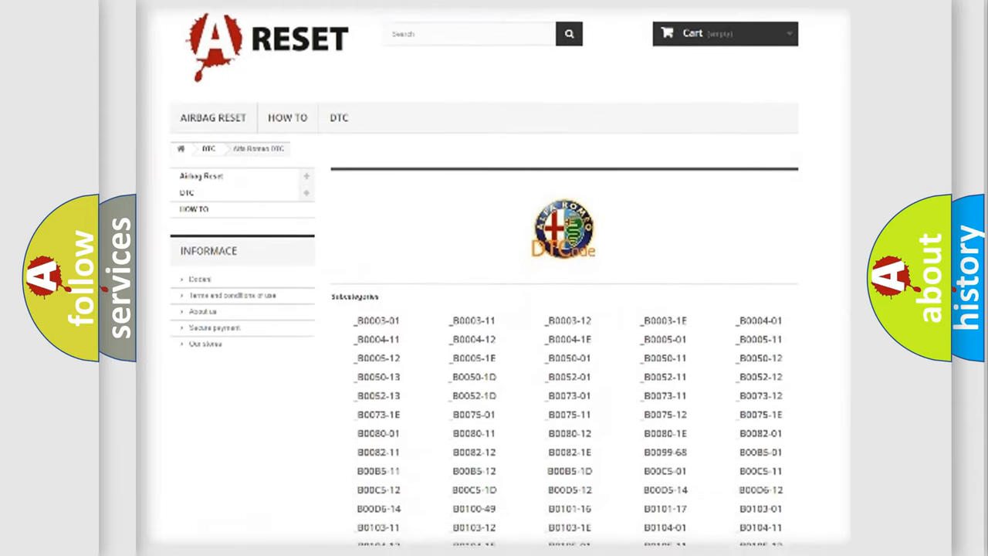
pyautogui.scroll(-3)
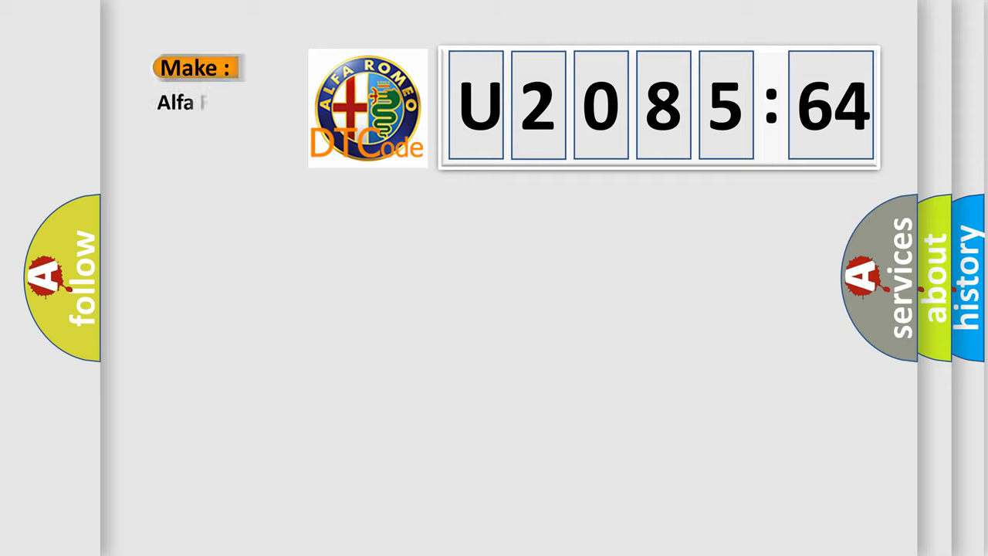
# Step: Finish the Make label on the U2085:64 card by typing 'Romeo' after Alfa
pyautogui.write('Romeo')
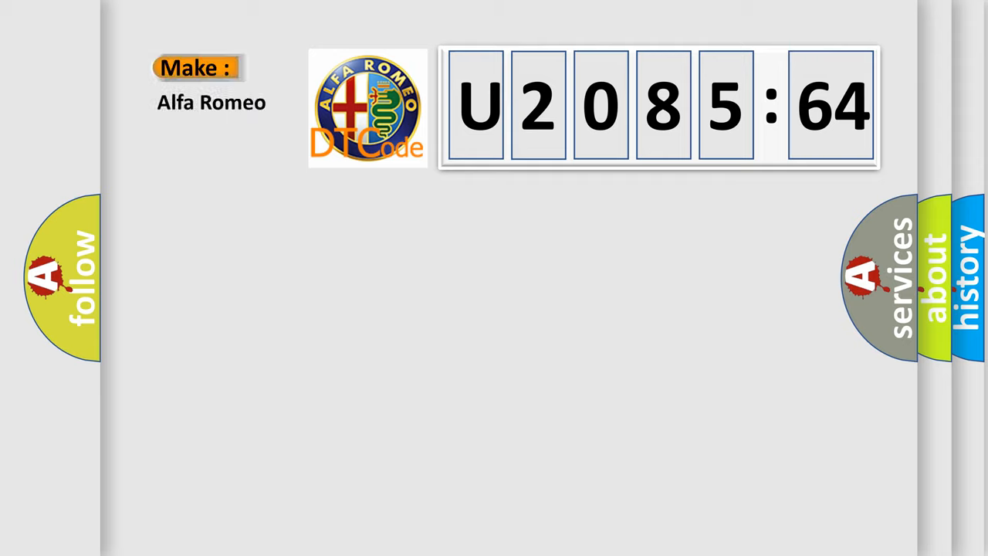